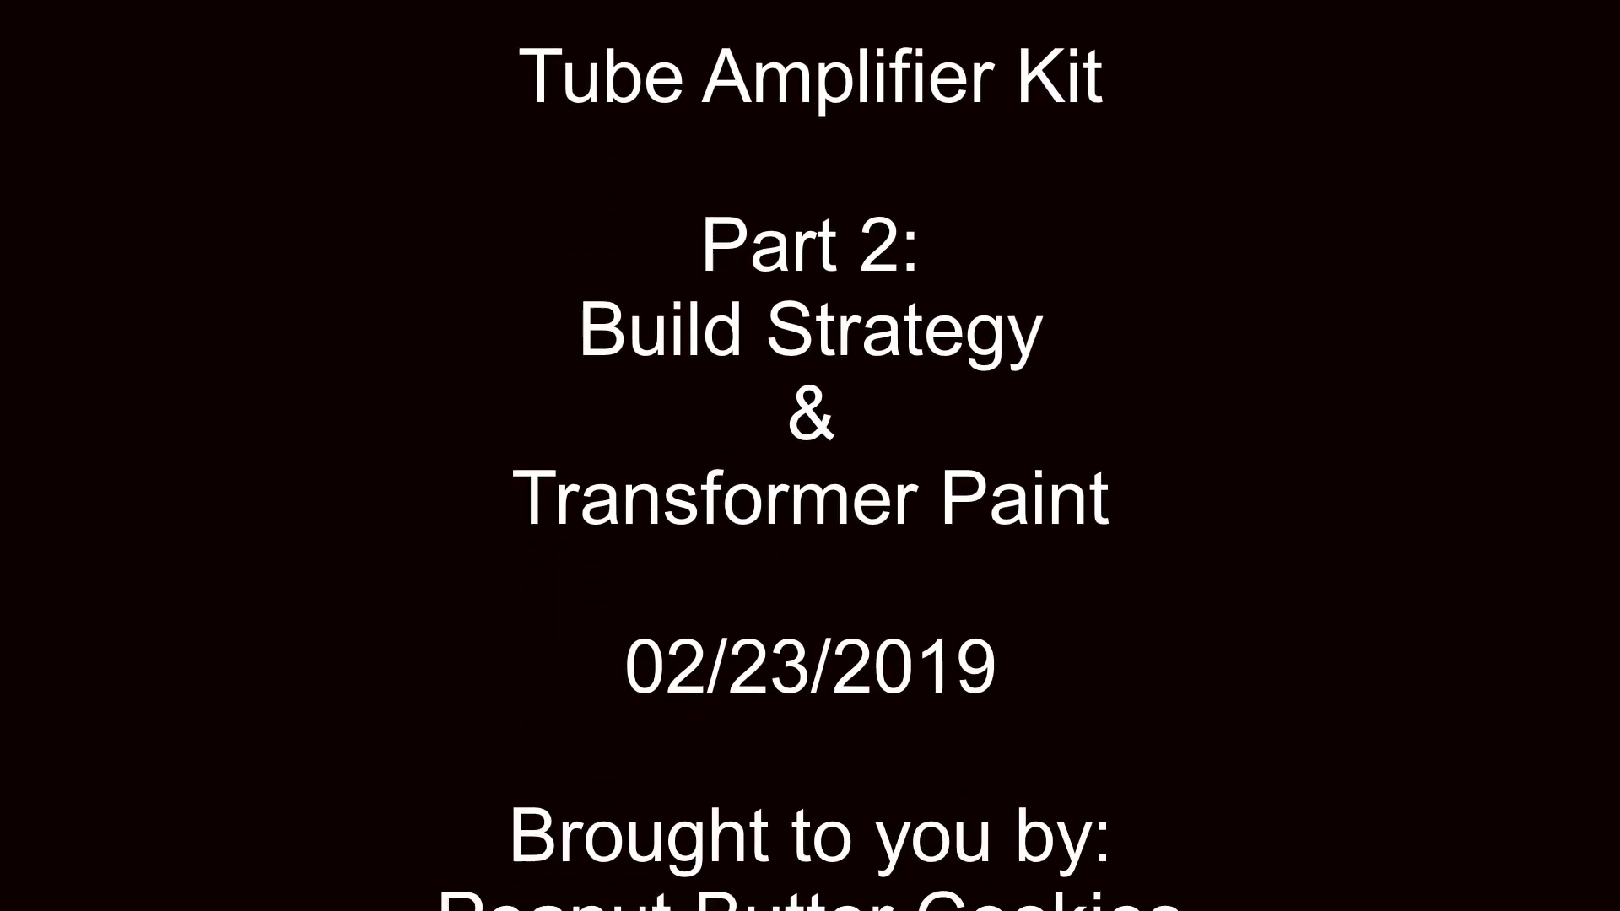
pyautogui.scroll(-3)
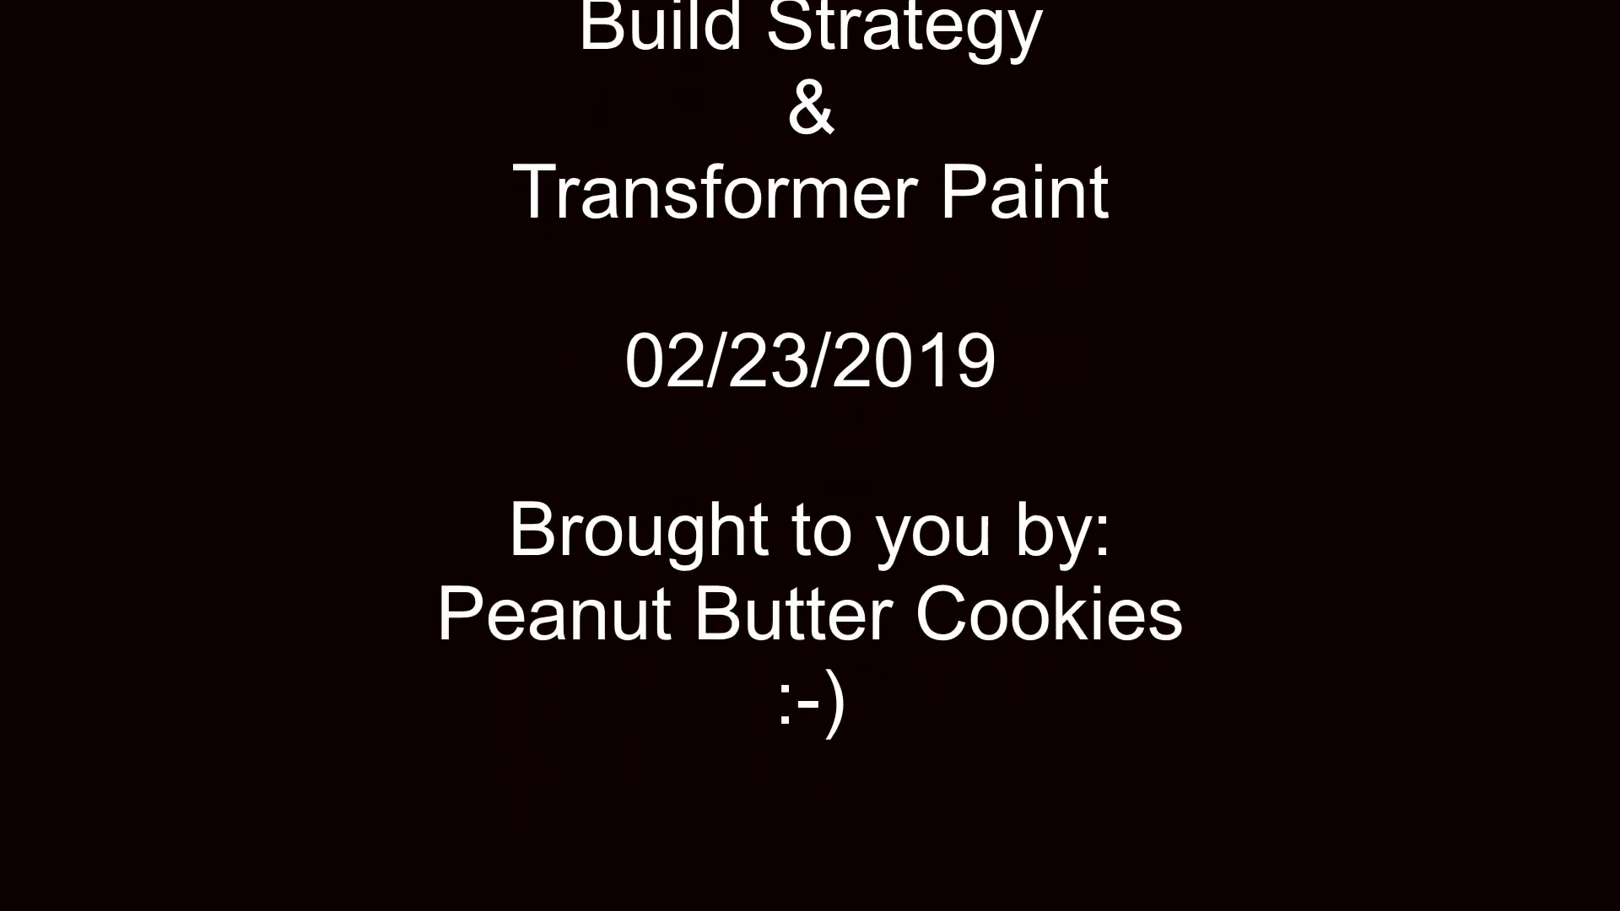